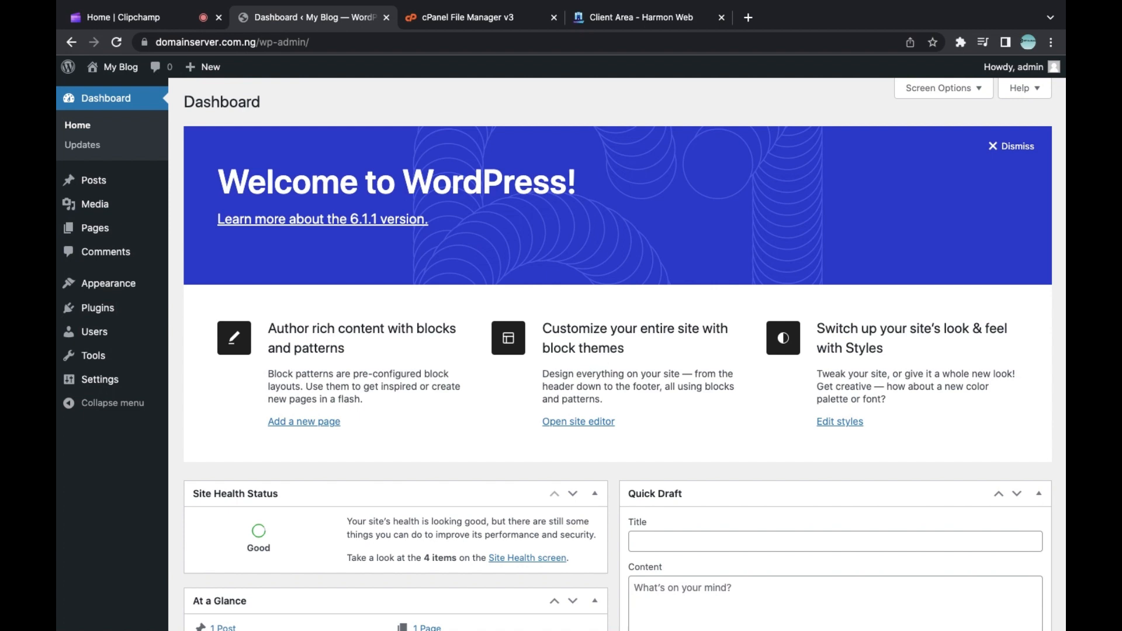
mouse_move(108, 283)
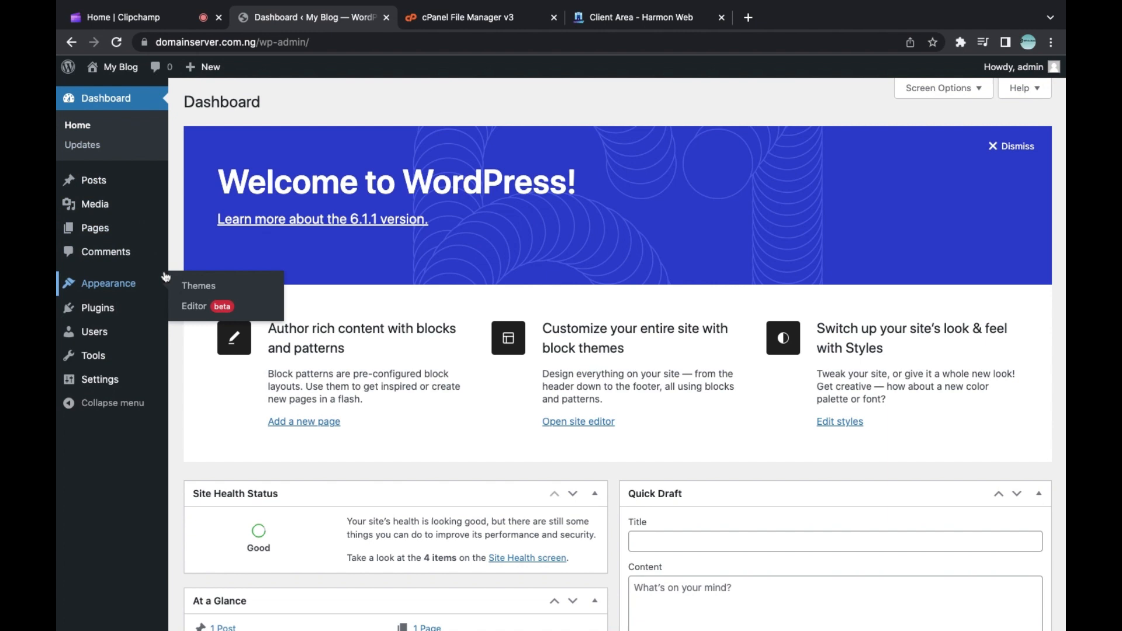
mouse_move(97, 308)
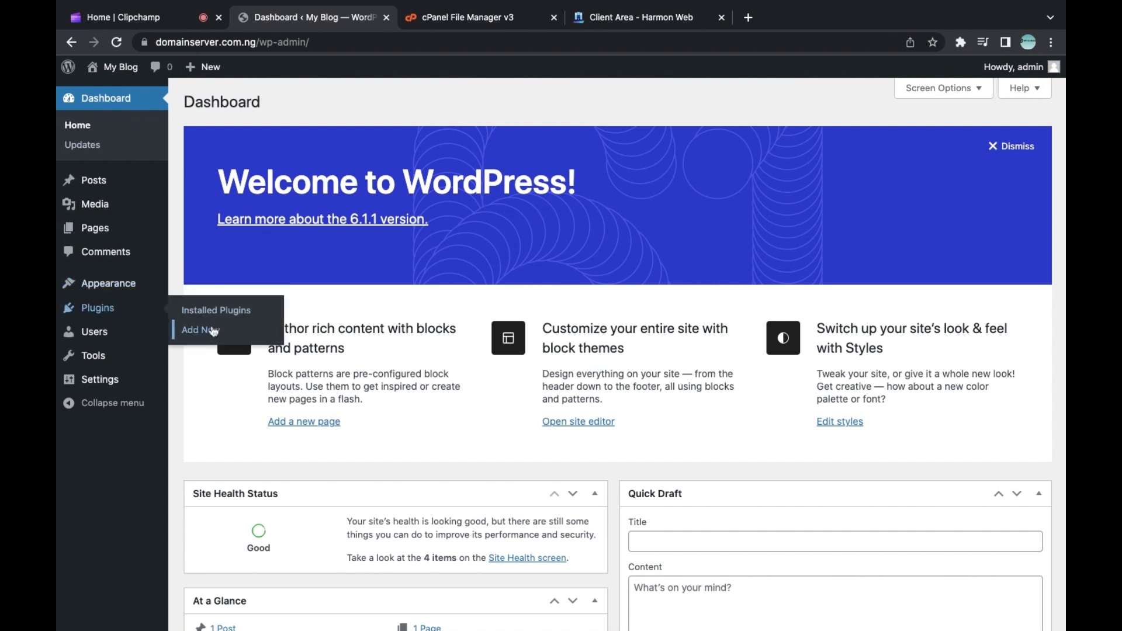
- Install and activate the LiteSpeed Cache plugin from the Popular plugins list
click(199, 330)
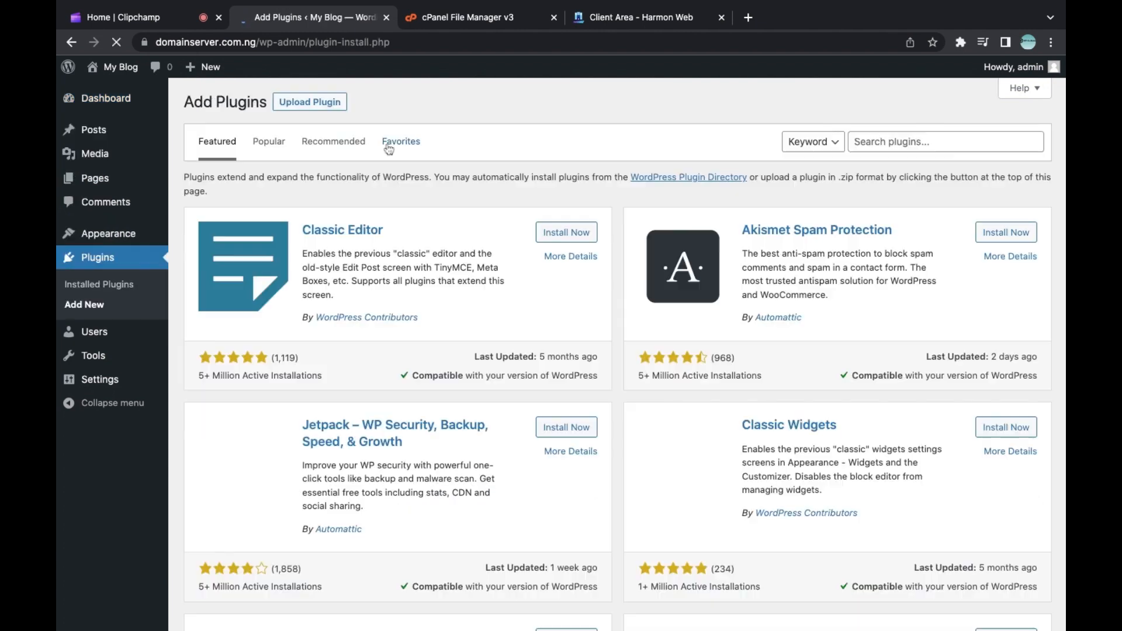
click(944, 141)
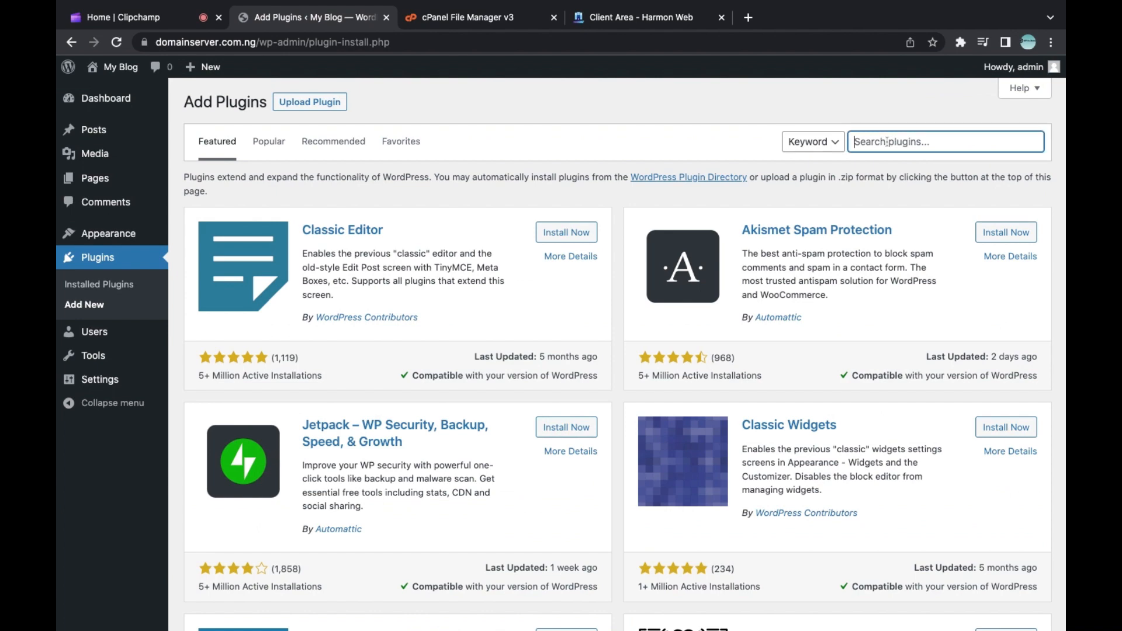
click(269, 141)
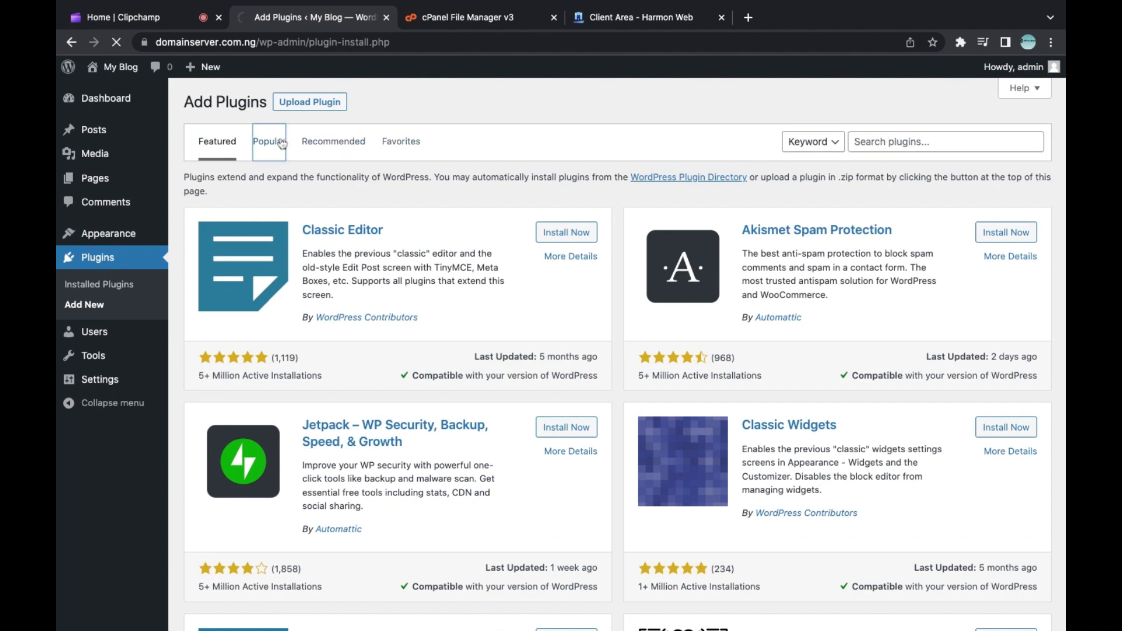
click(269, 141)
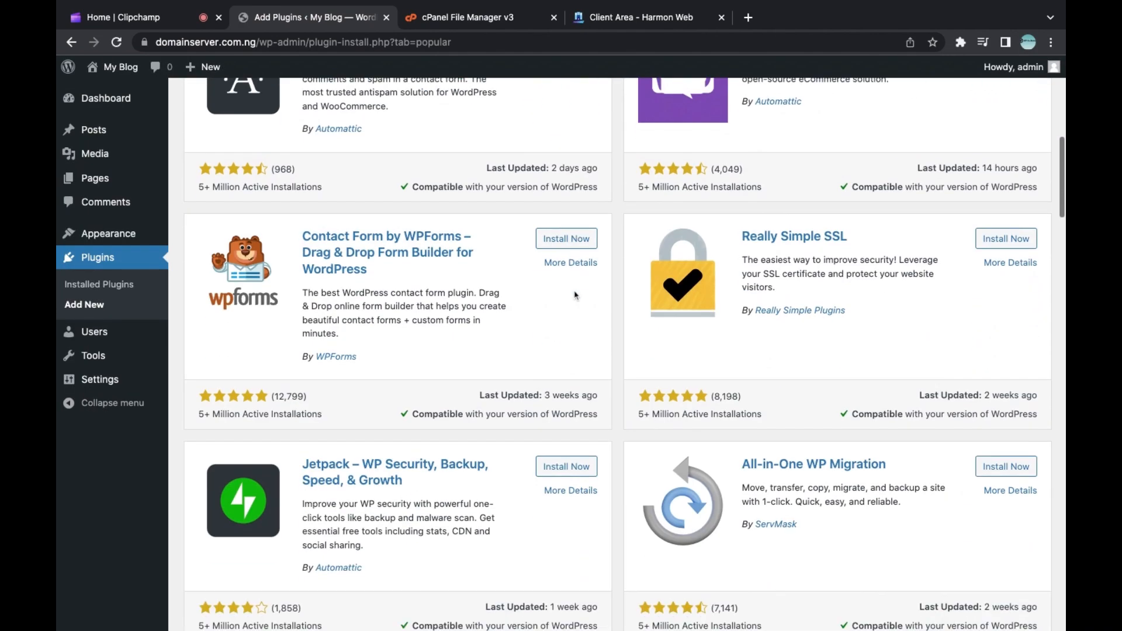
scroll(down, 3)
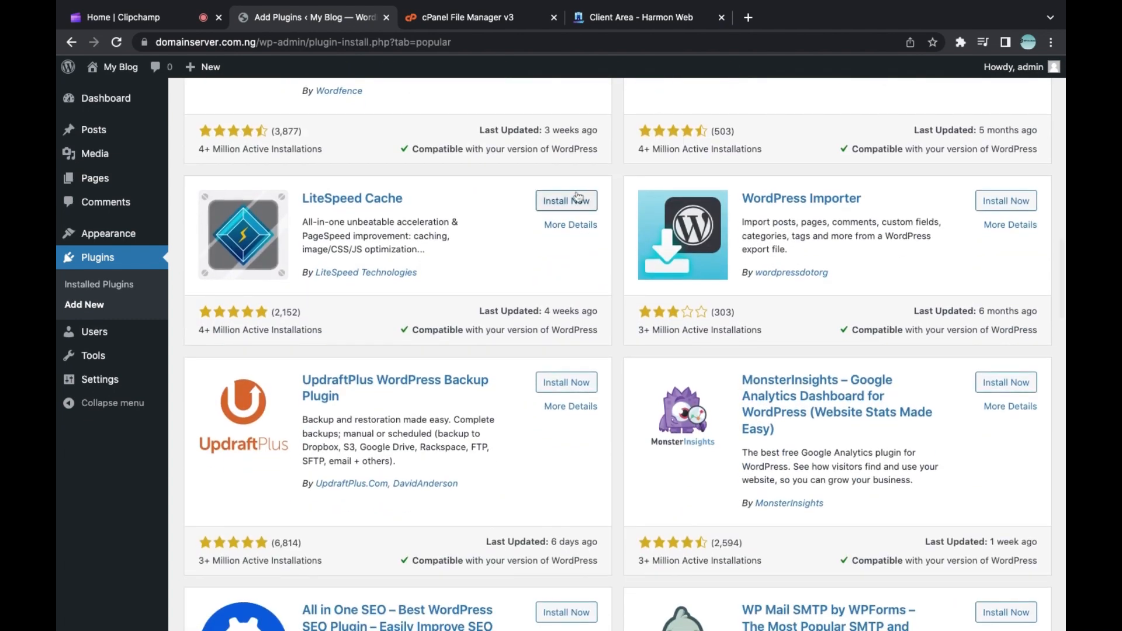
click(566, 200)
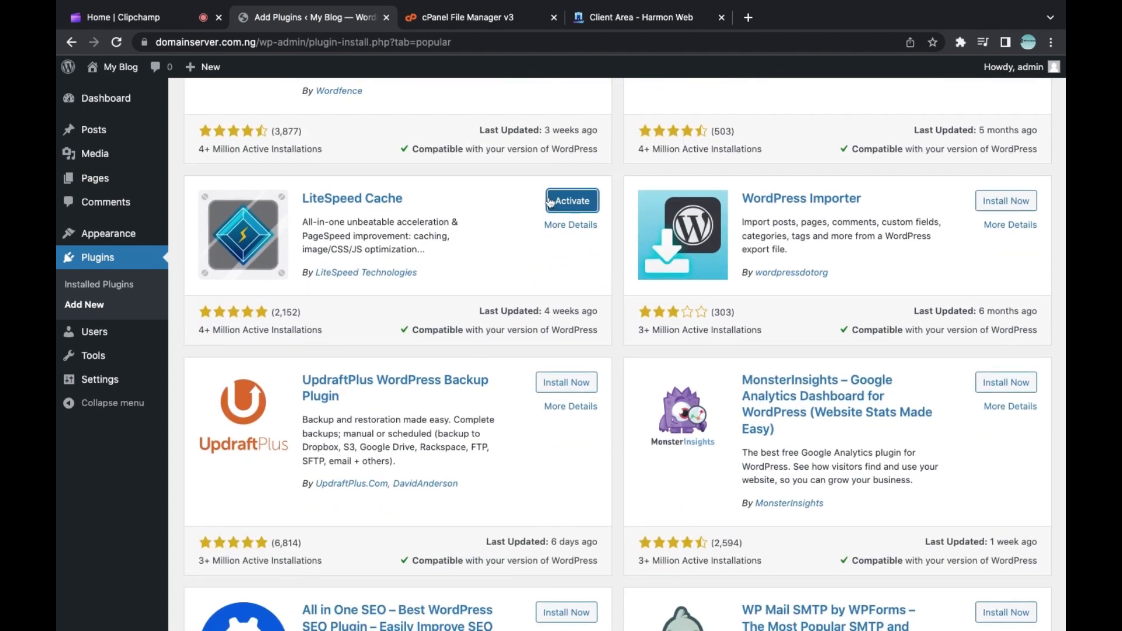
click(572, 200)
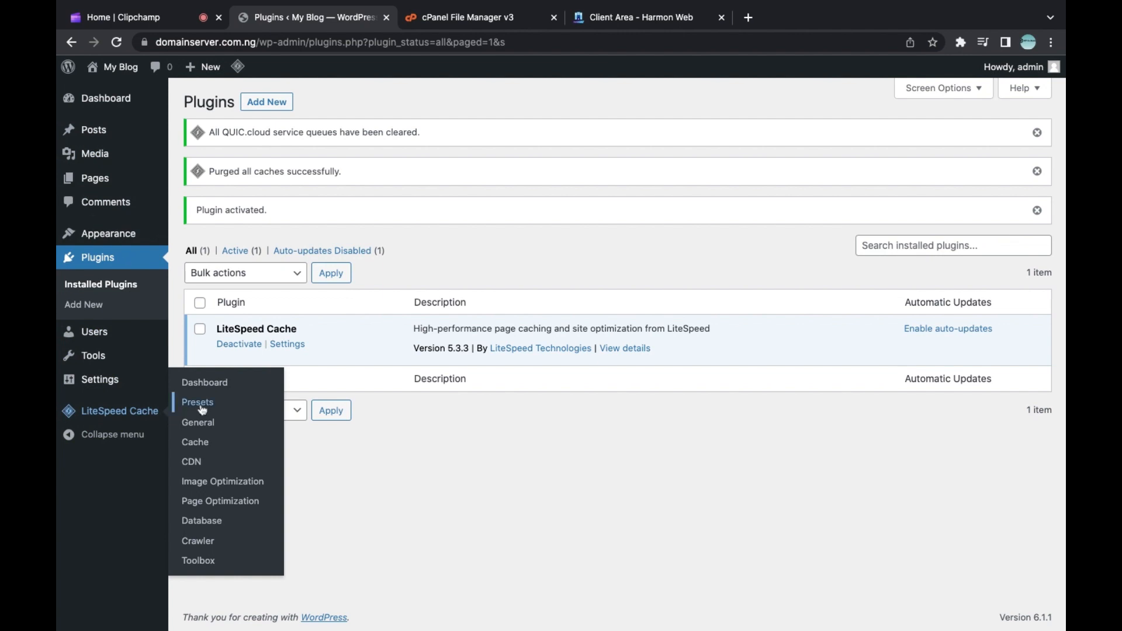
- Apply the Advanced (Recommended) preset from LiteSpeed Cache Presets and confirm it
click(196, 402)
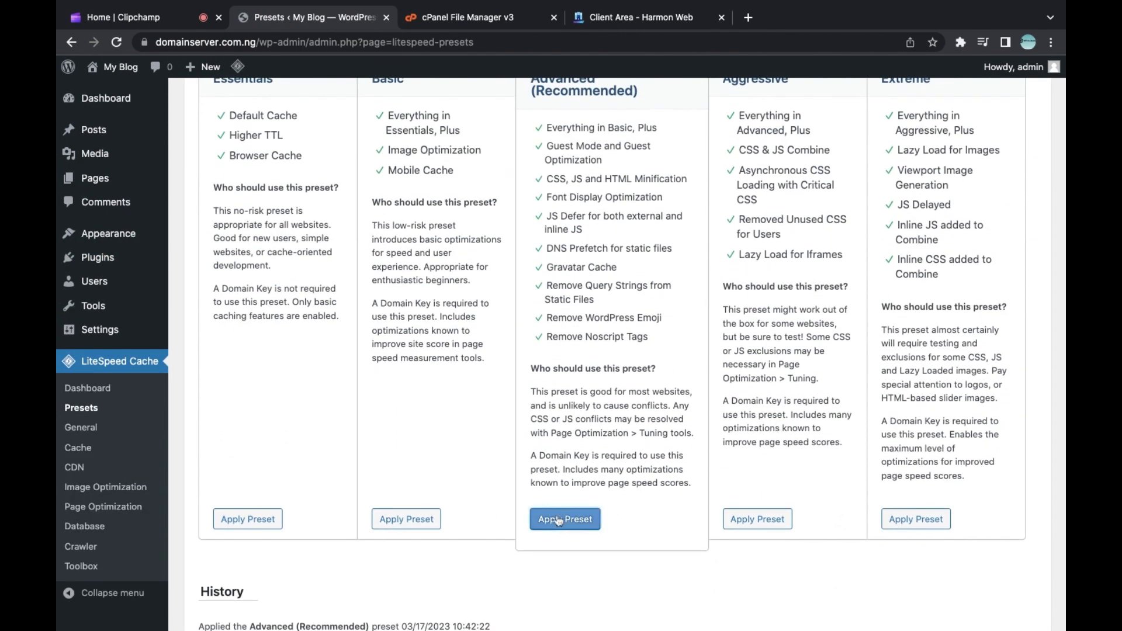
click(564, 519)
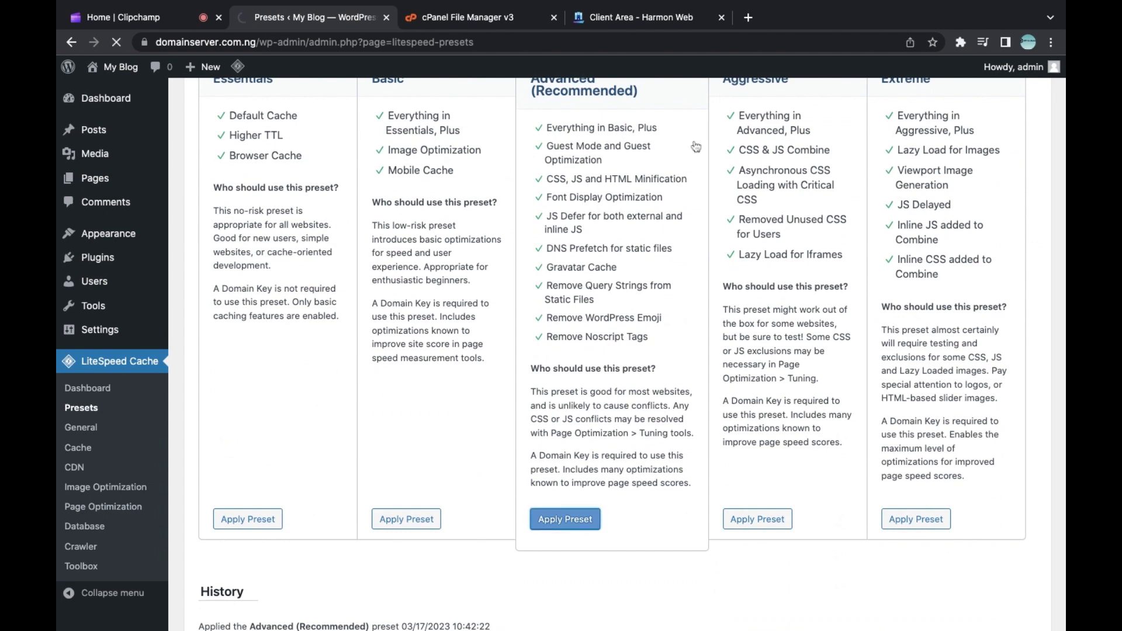
click(565, 519)
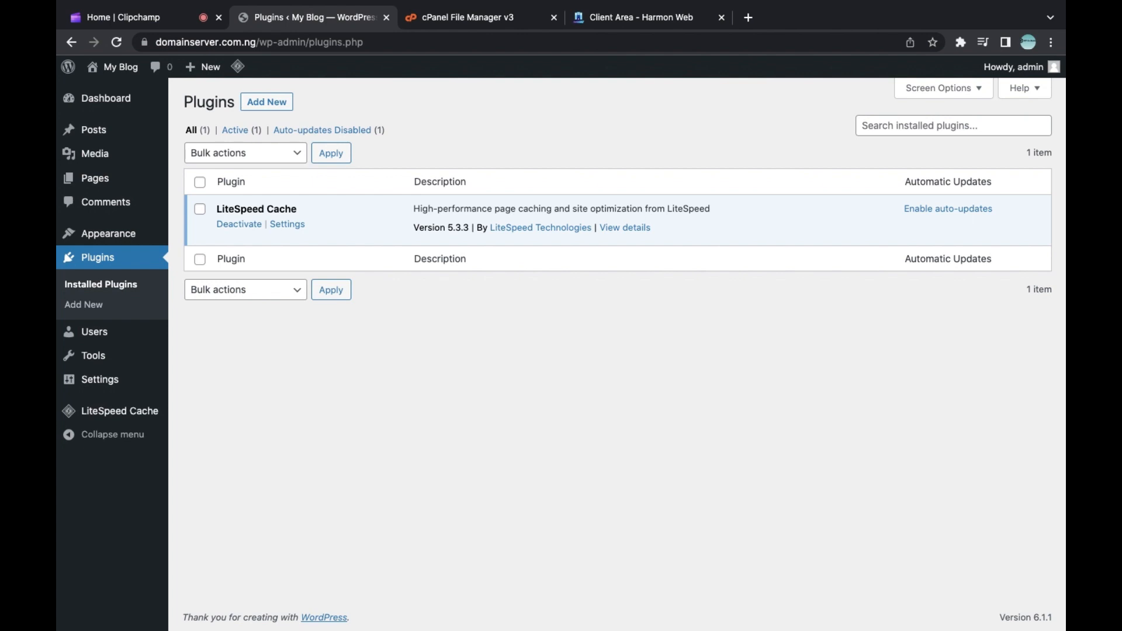
mouse_move(109, 234)
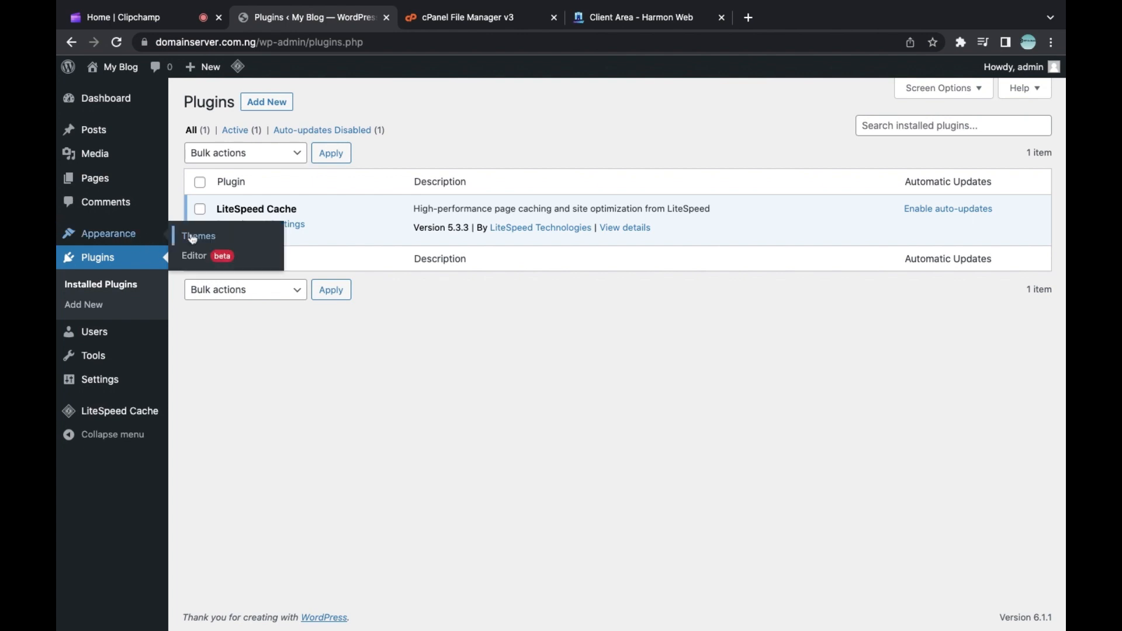
- Review Theme Details for Twenty Twenty-One and Twenty Twenty-Two, then return to the Themes list
click(197, 234)
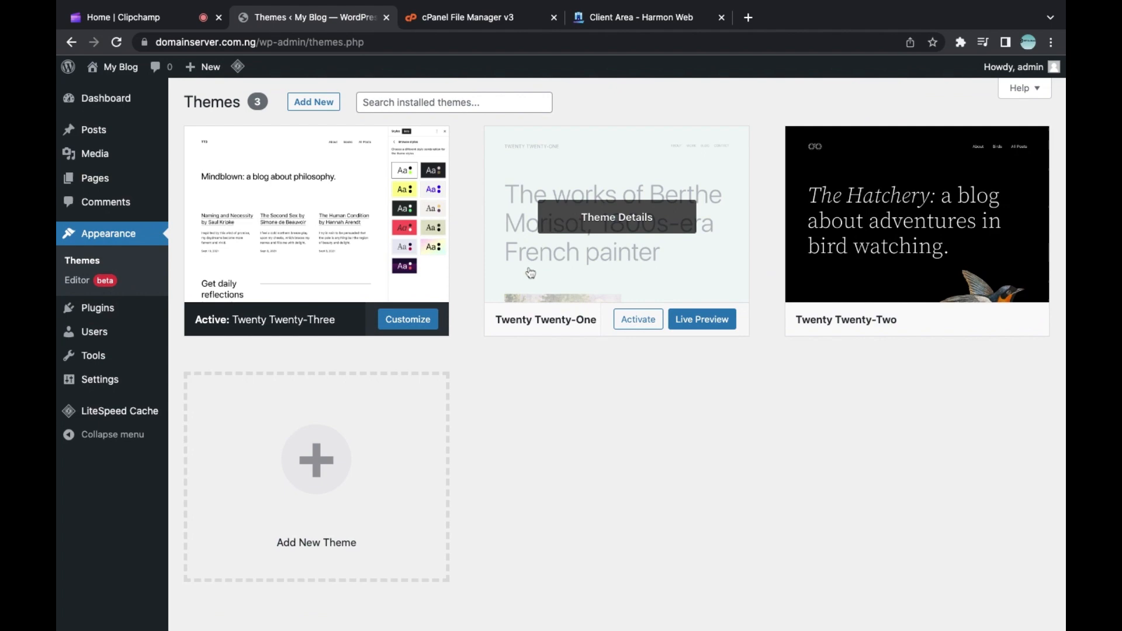
click(616, 217)
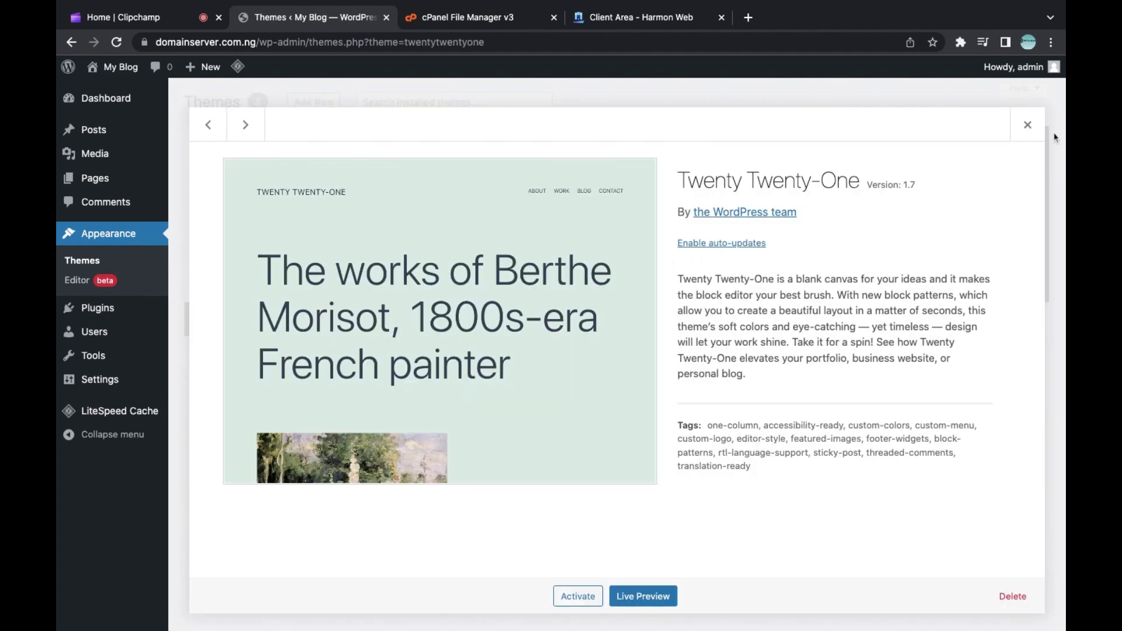
click(245, 125)
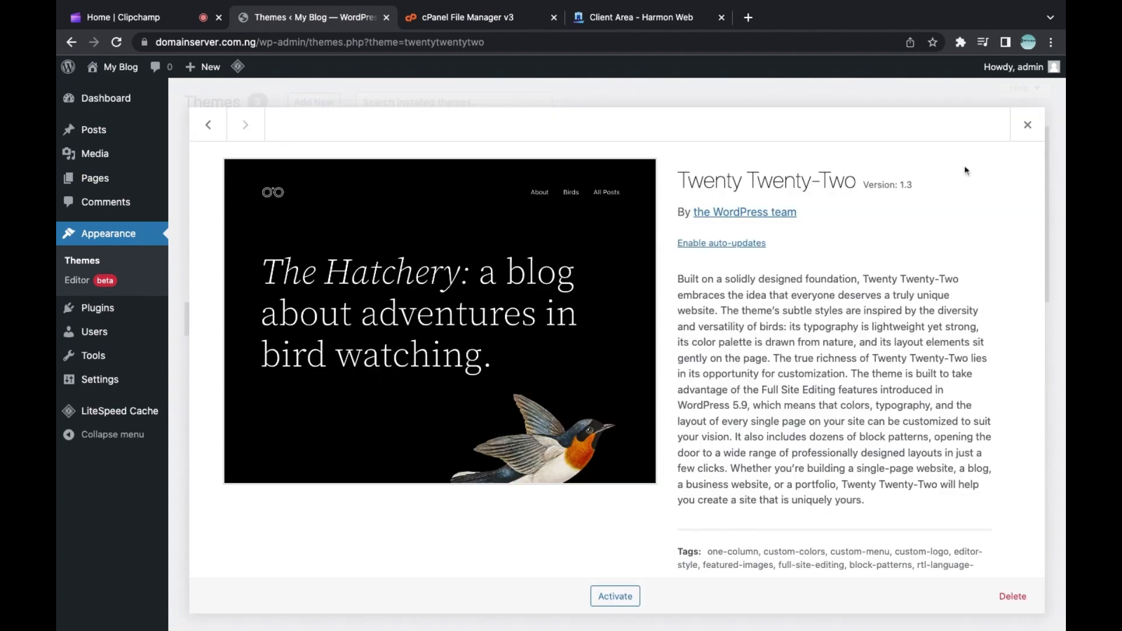
click(1026, 125)
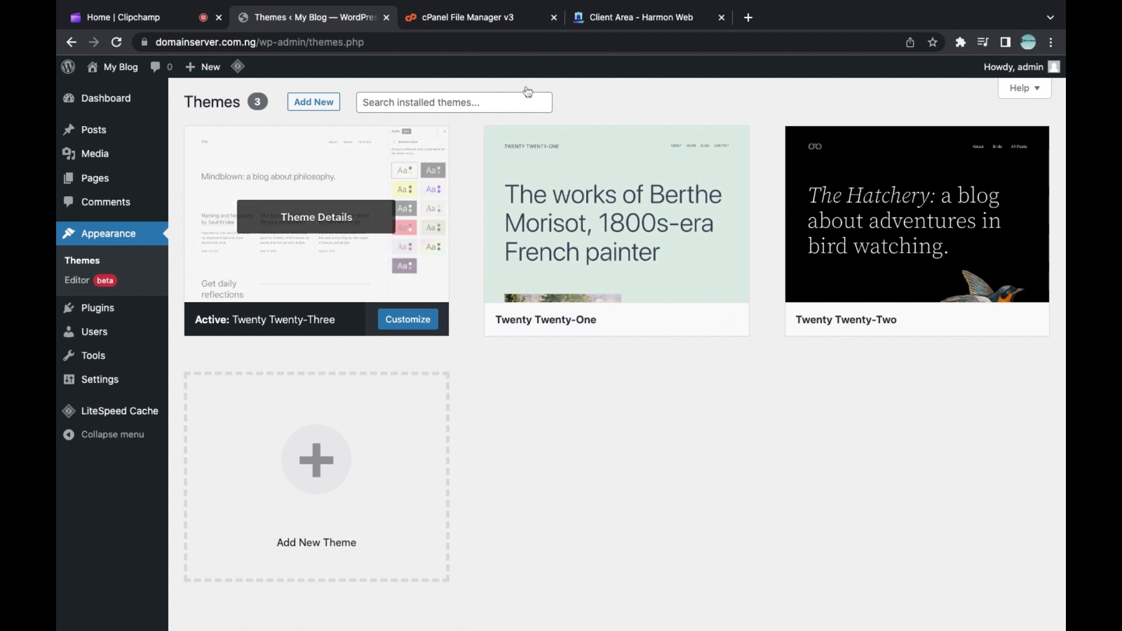
- In cPanel File Manager, browse to the domainserver.com.ng folder and bring up actions for .htaccess
click(462, 18)
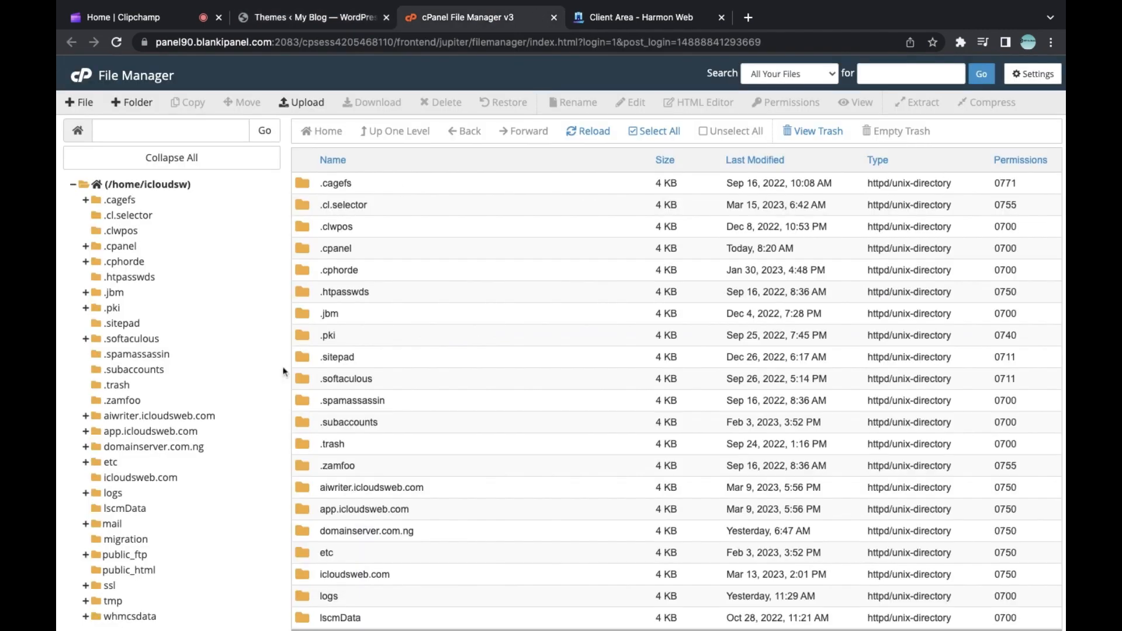
mouse_move(205, 481)
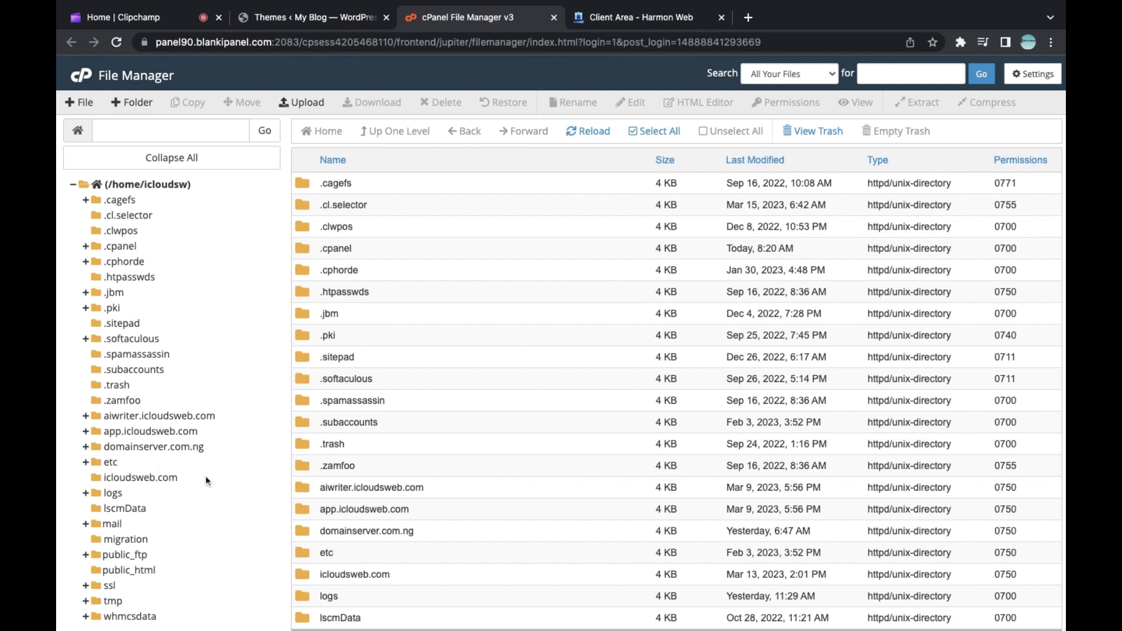
click(157, 446)
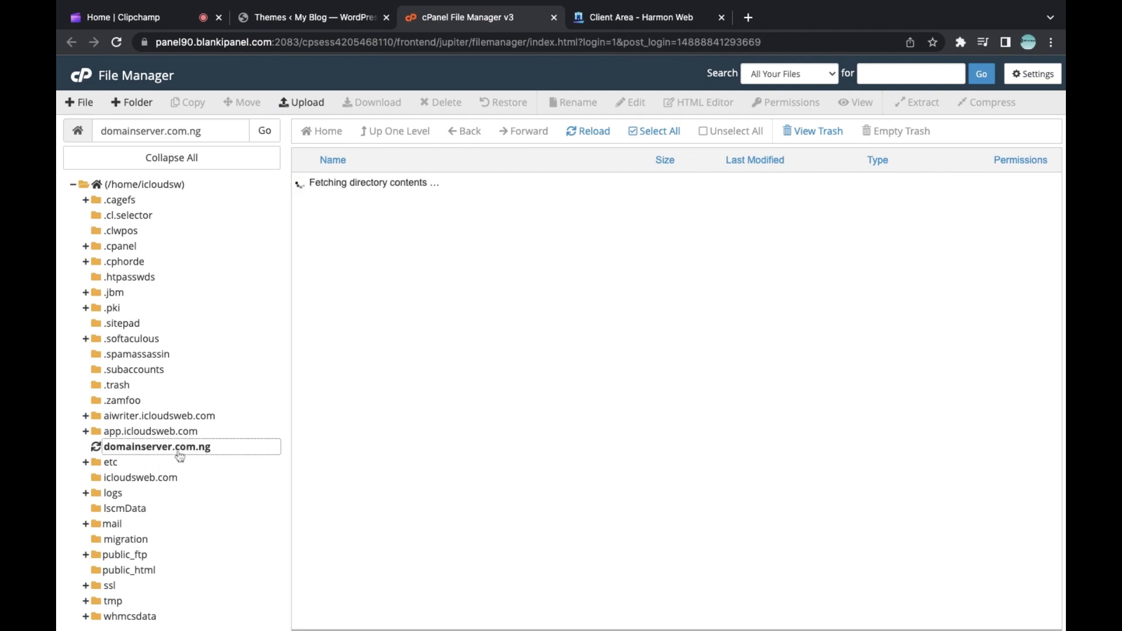
click(157, 445)
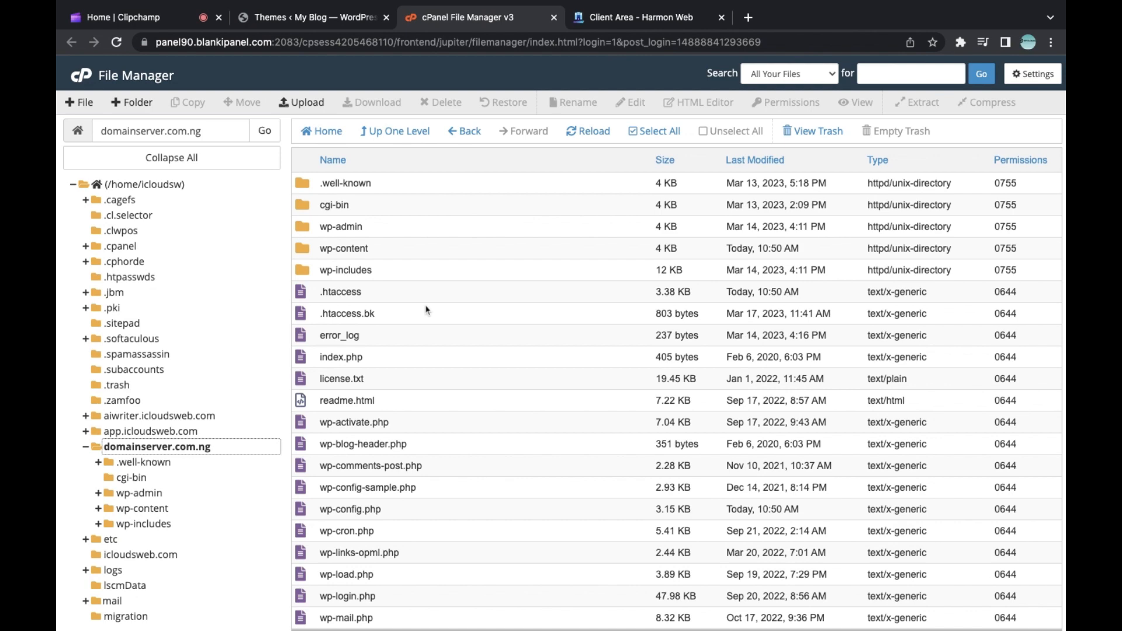
mouse_move(440, 295)
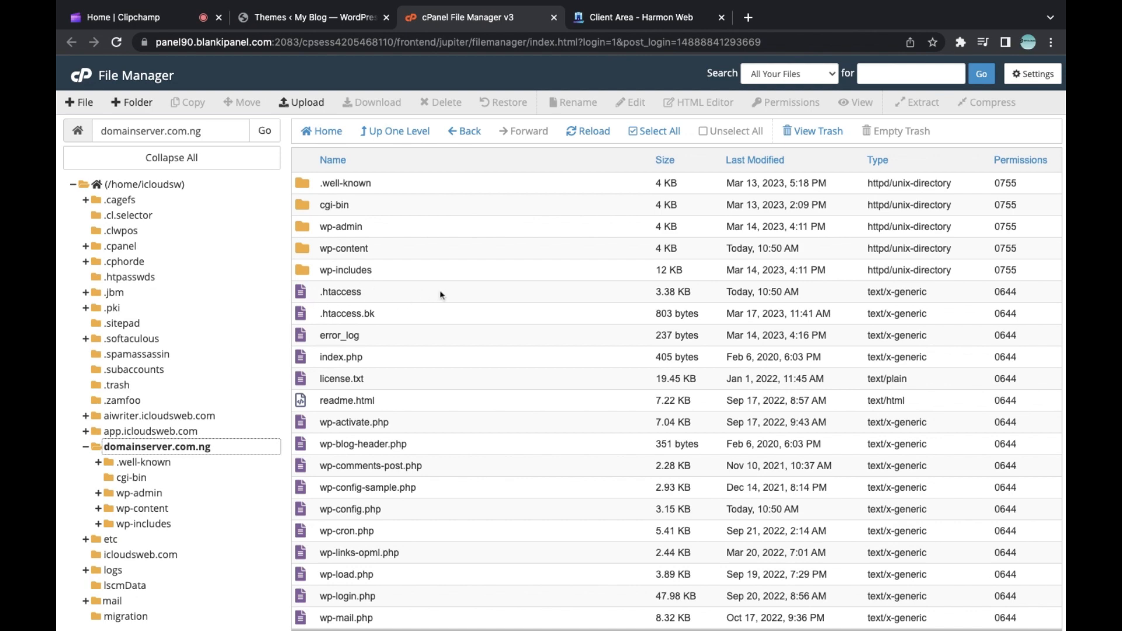
right_click(341, 291)
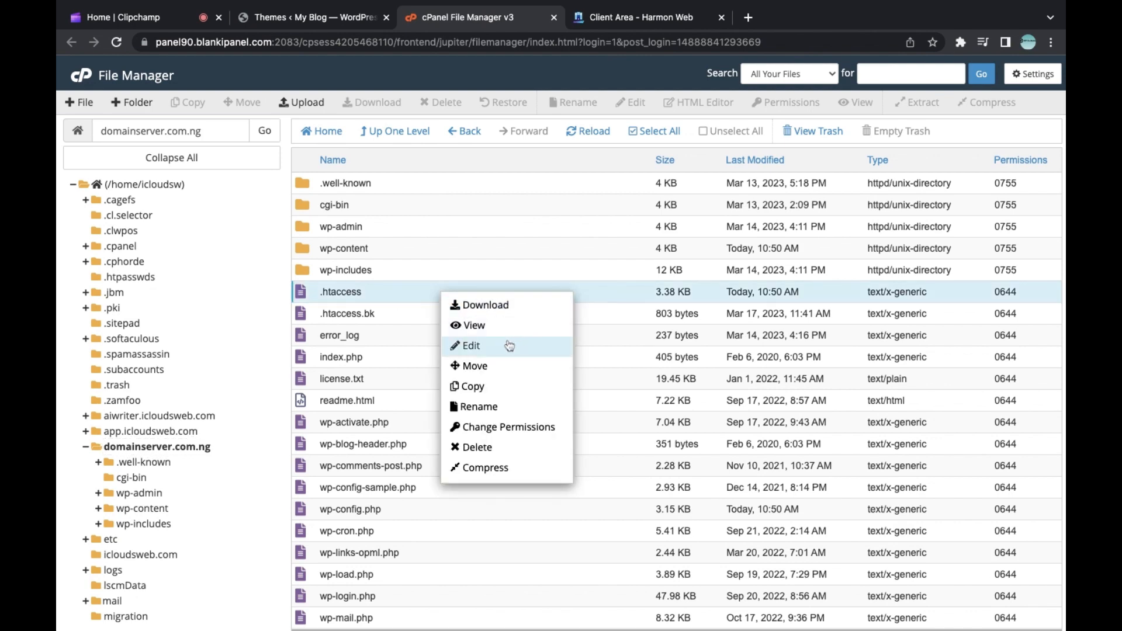
- Edit .htaccess so it contains only the BEGIN/END WordPress rewrite block
click(471, 346)
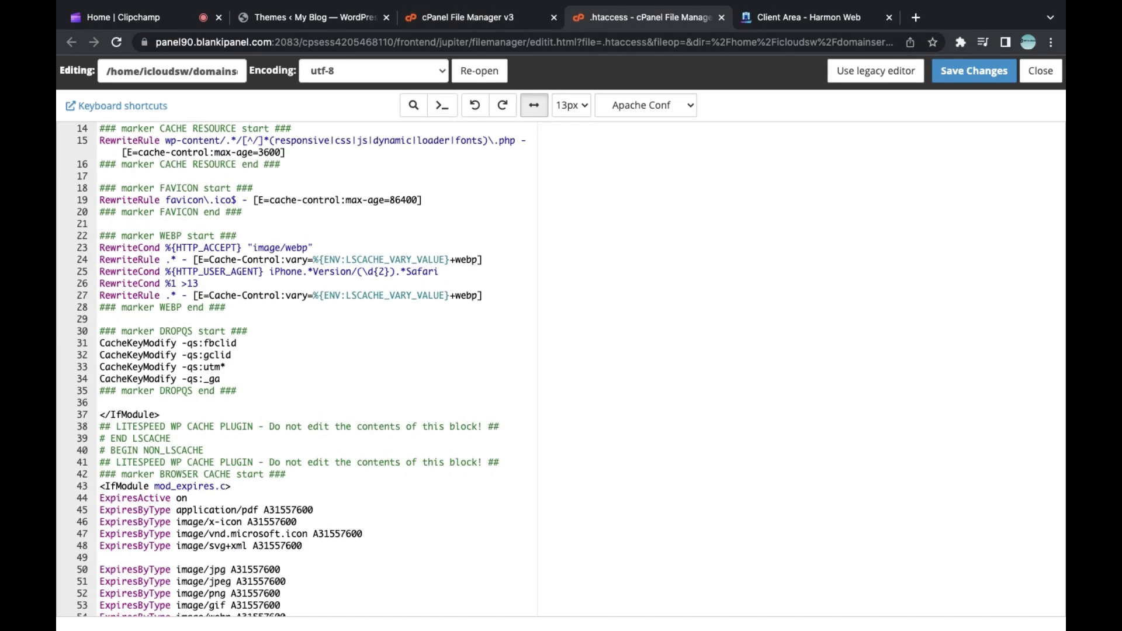
scroll(down, 3)
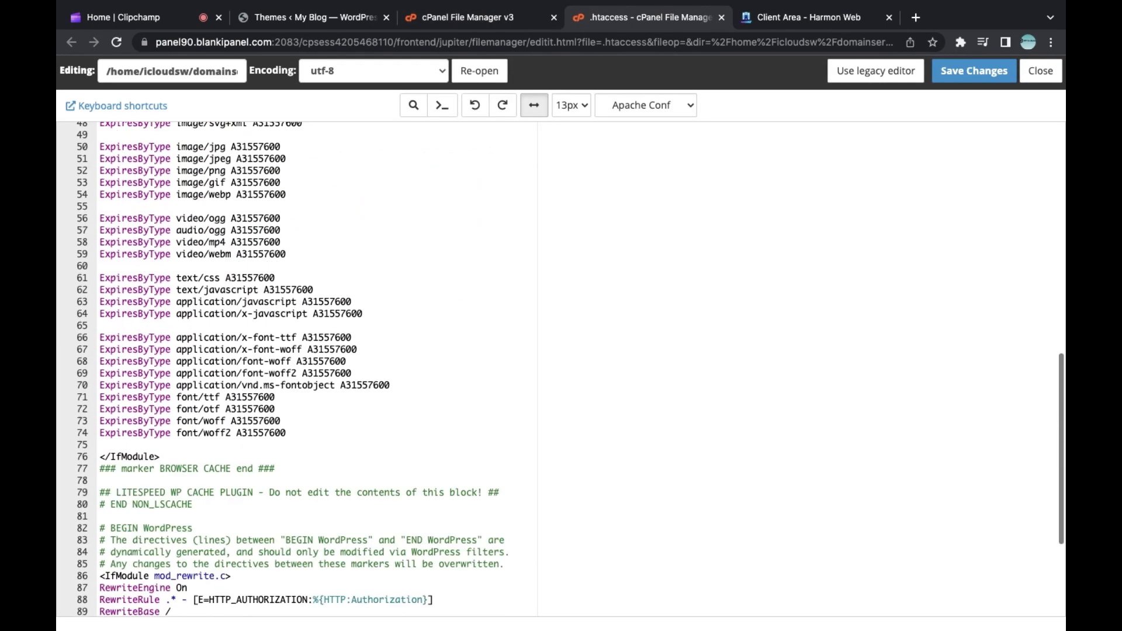
scroll(down, 3)
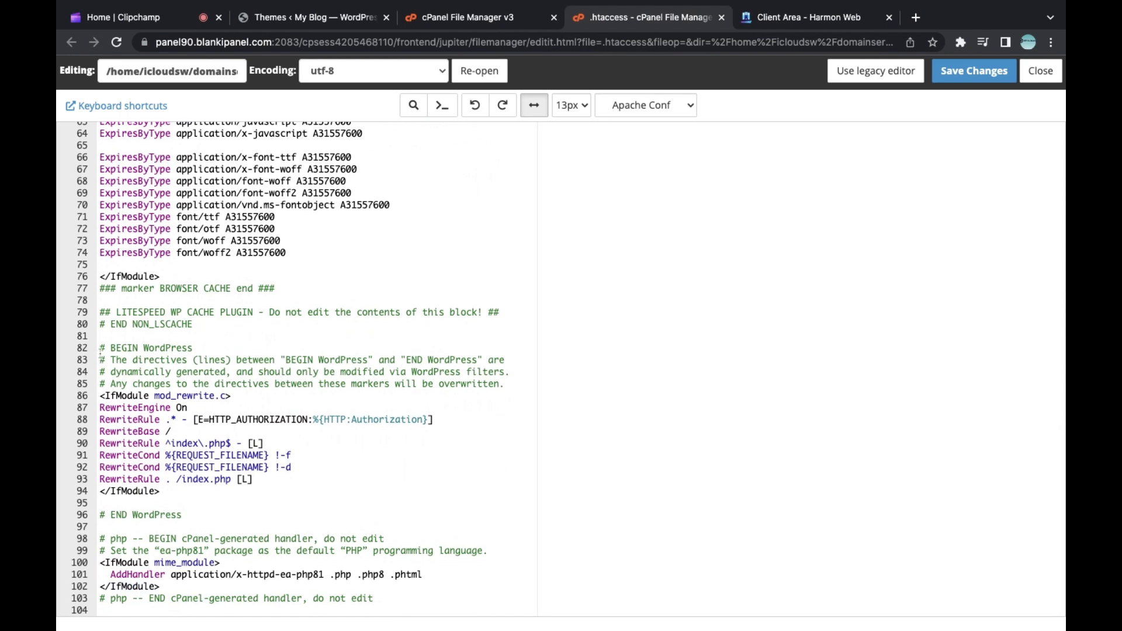
drag(100, 348, 101, 527)
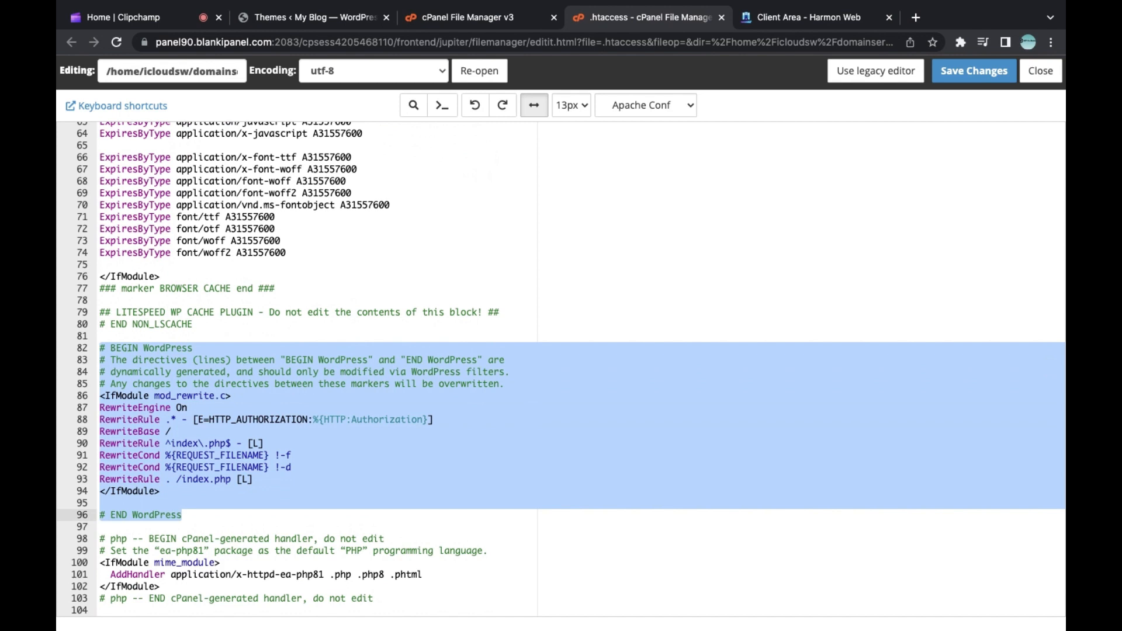
click(182, 514)
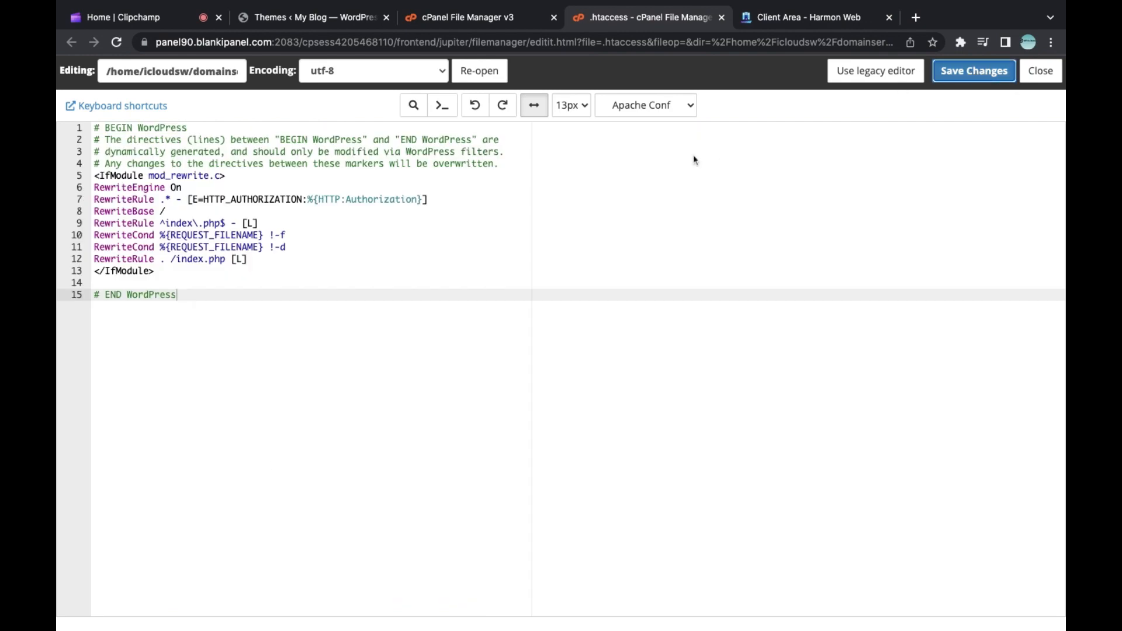
- Save the trimmed .htaccess, close the editor and return to the WordPress Themes page
click(972, 71)
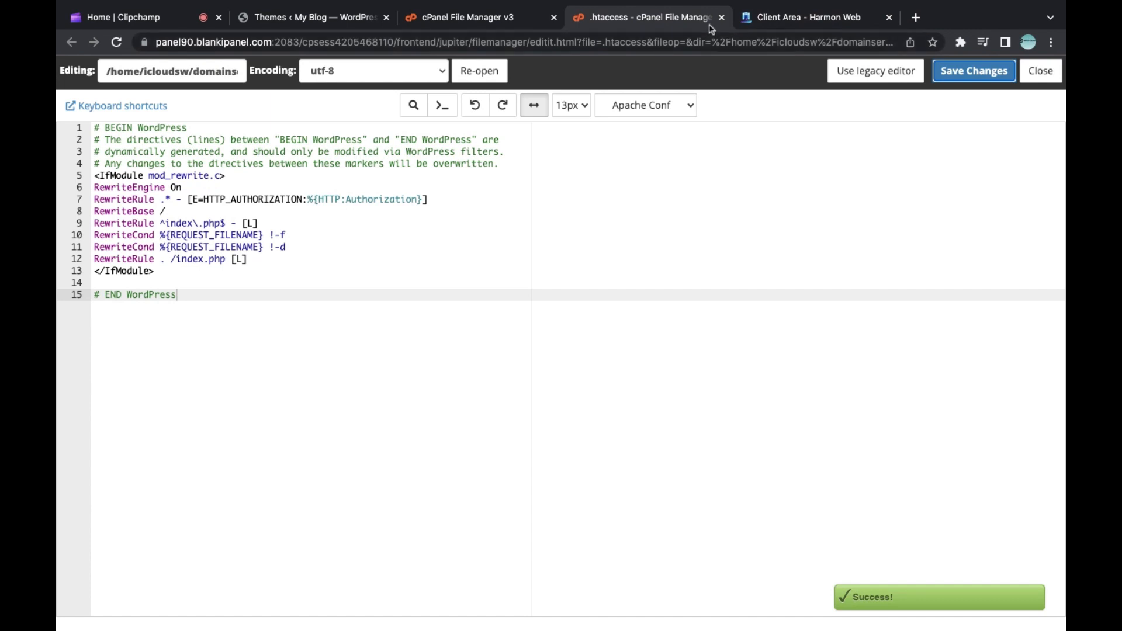
click(1040, 70)
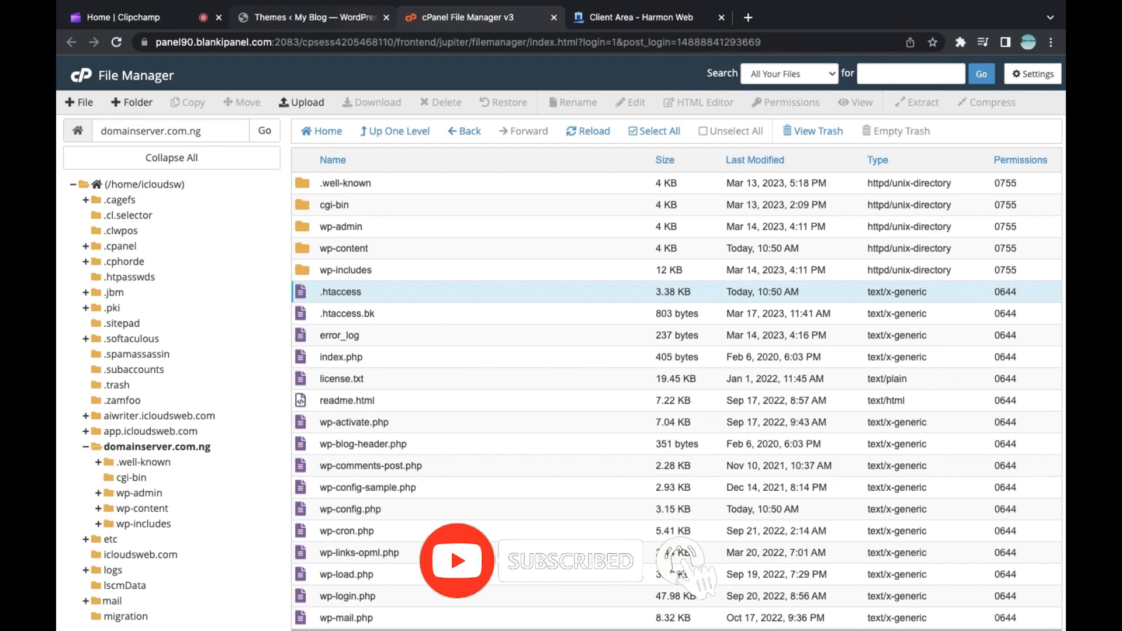
click(311, 18)
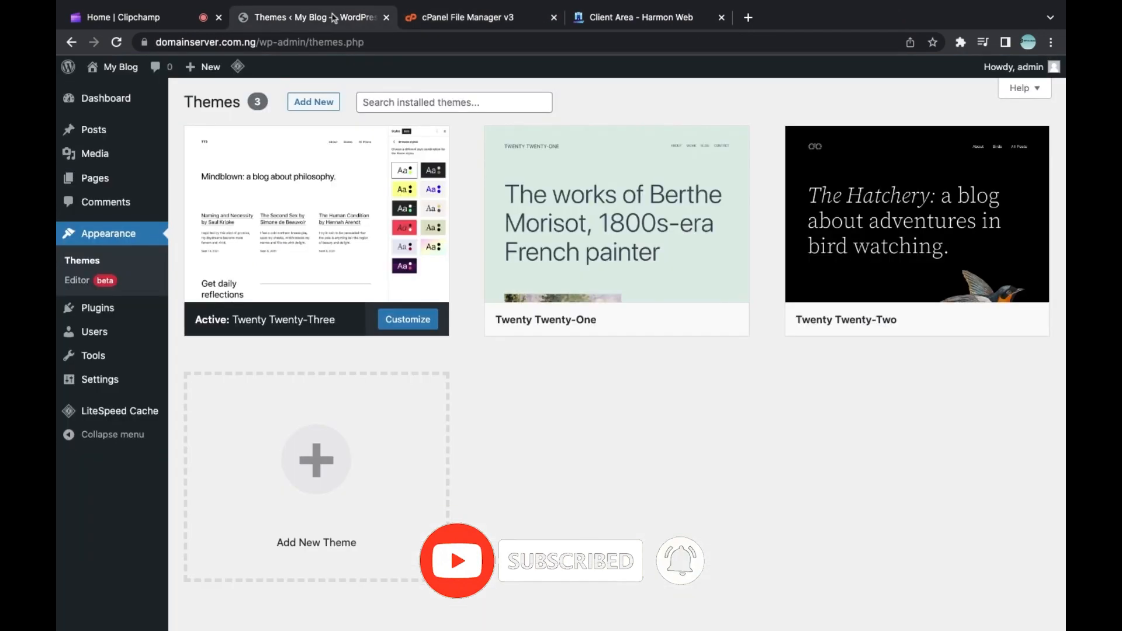